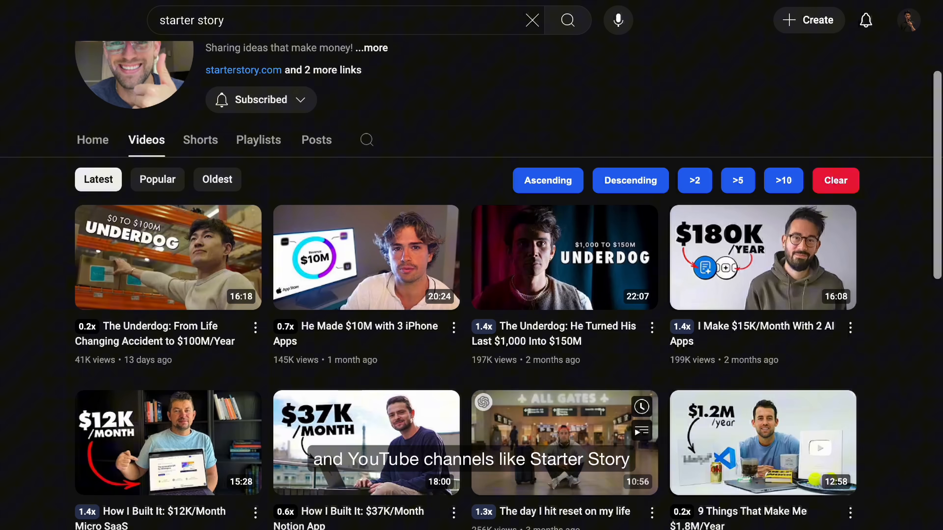
scroll("down", 3)
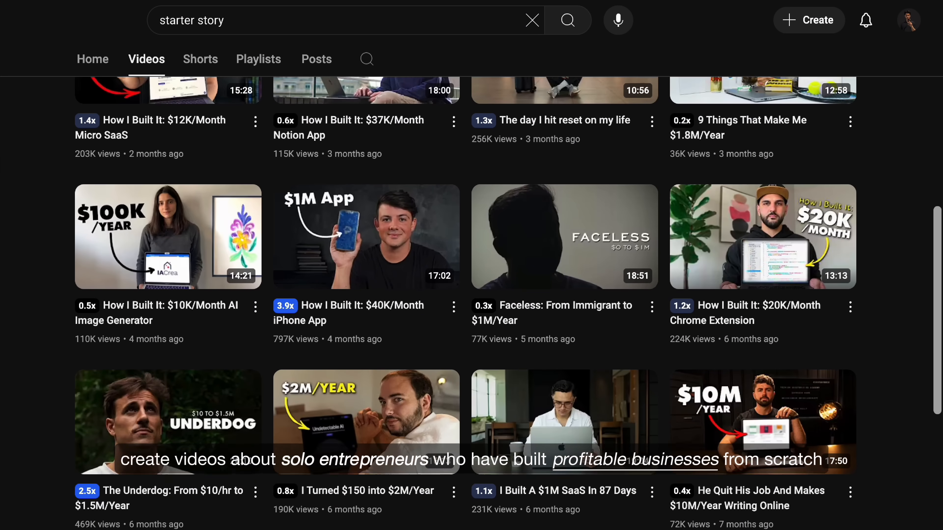
scroll("down", 3)
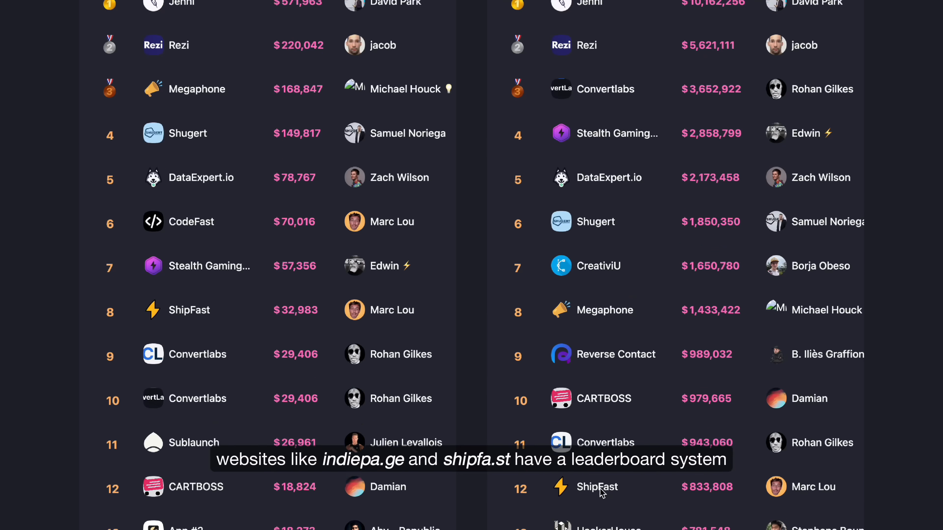
scroll("down", 3)
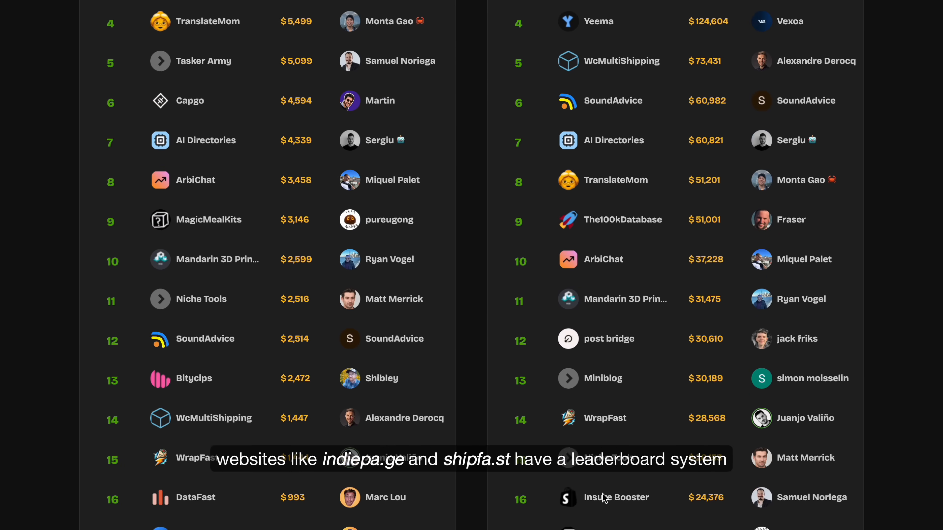